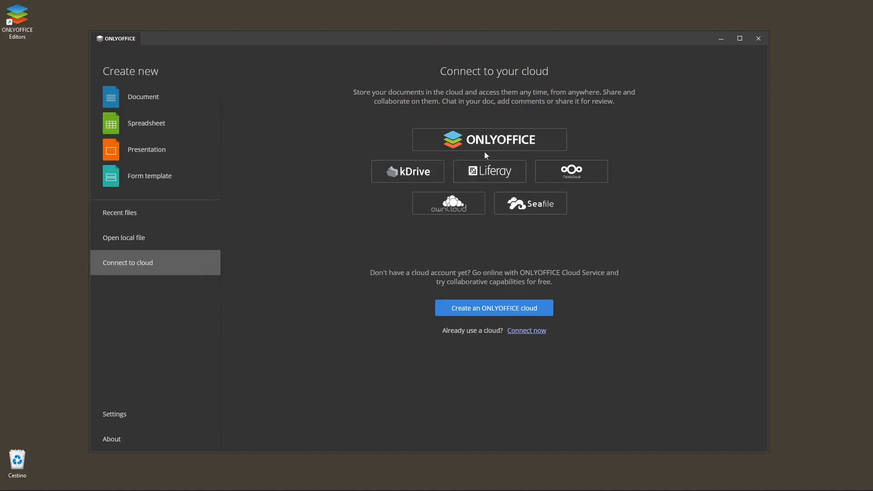
mouse_move(351, 207)
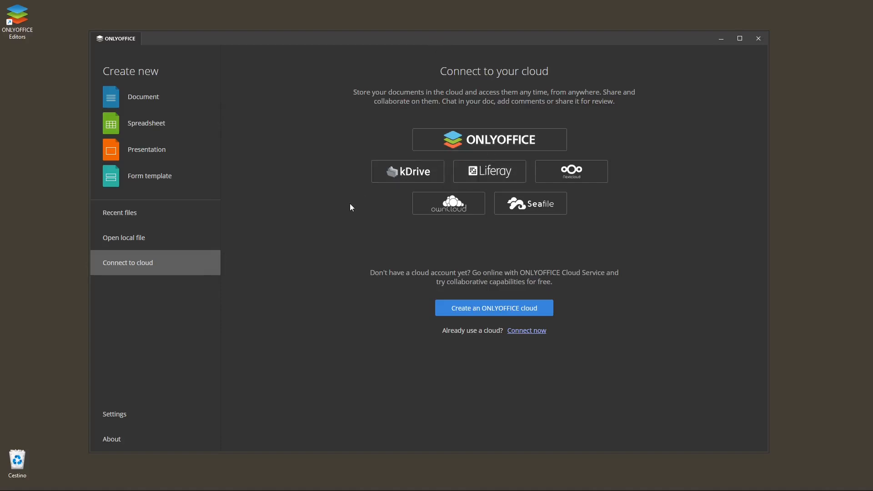
mouse_move(470, 152)
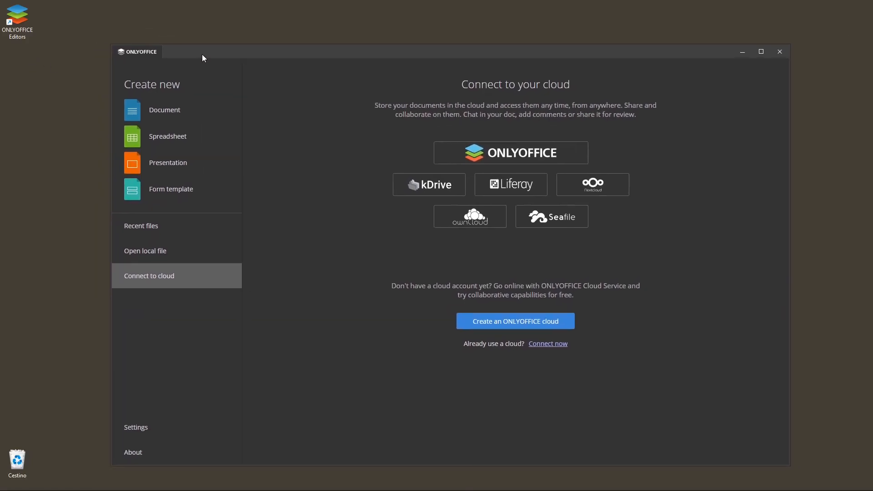
mouse_move(279, 448)
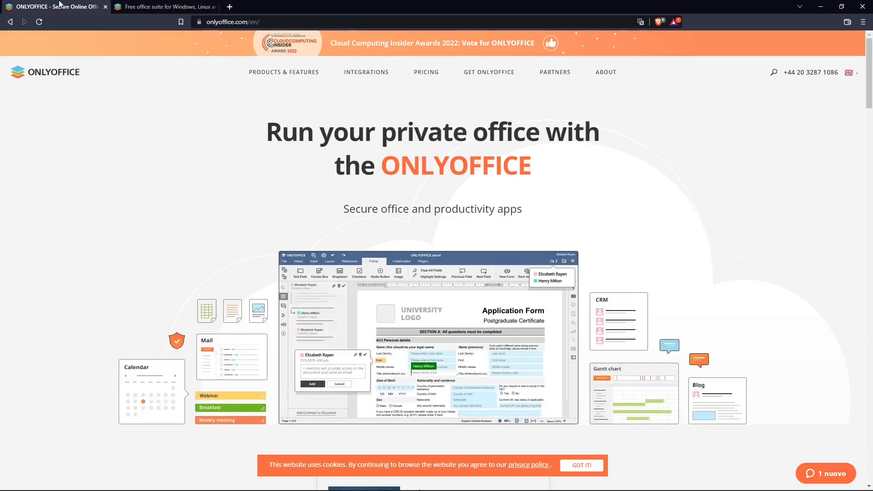
Return to the Google results, open the official ONLYOFFICE site and change its language
click(9, 21)
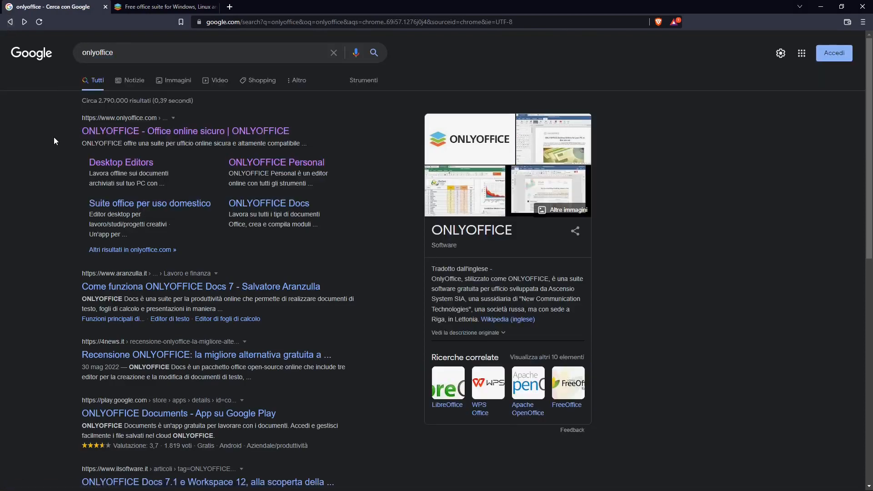
click(185, 131)
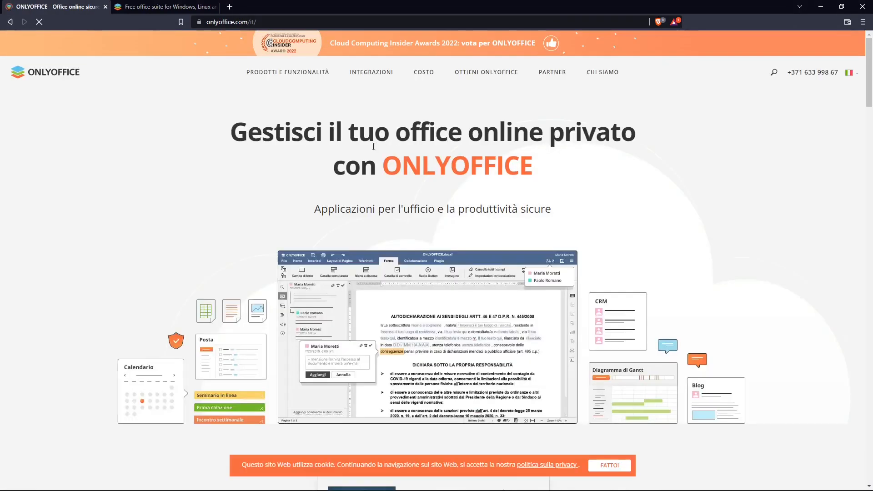
click(848, 73)
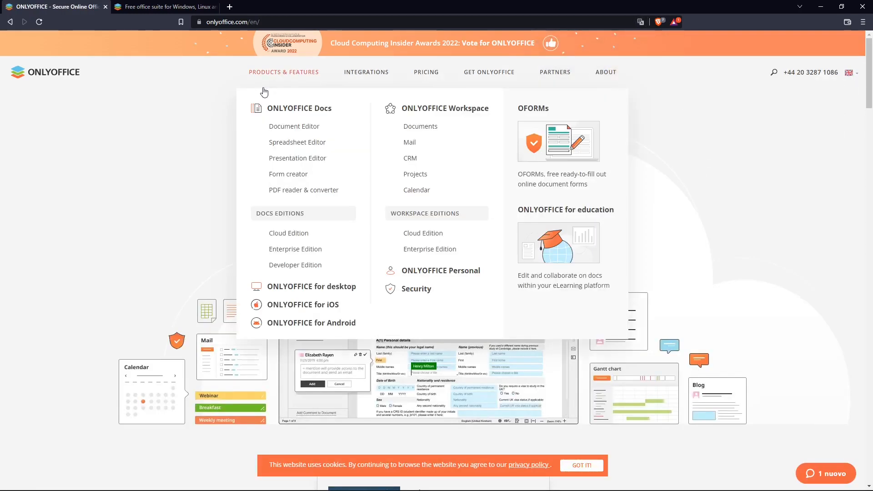
mouse_move(417, 249)
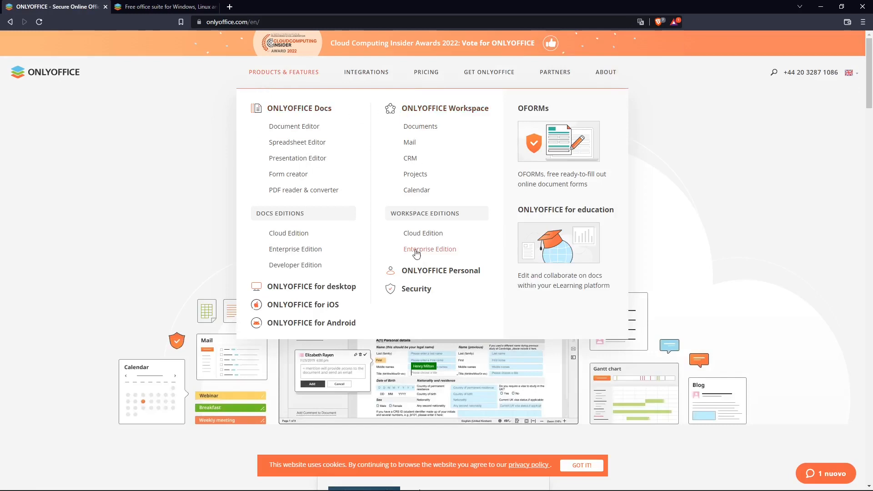
mouse_move(409, 142)
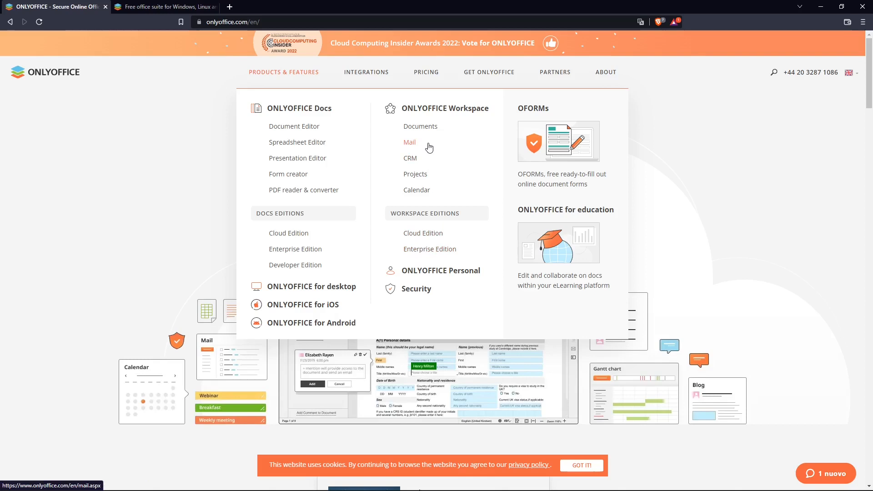
mouse_move(290, 299)
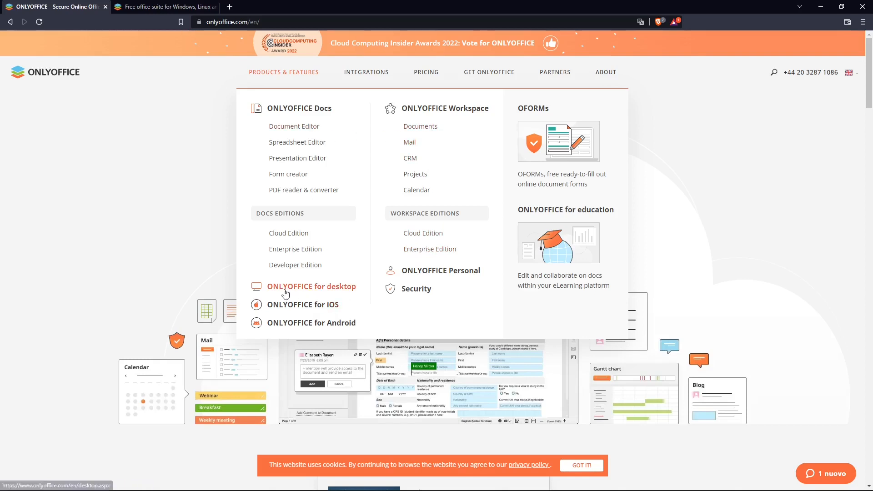
mouse_move(354, 289)
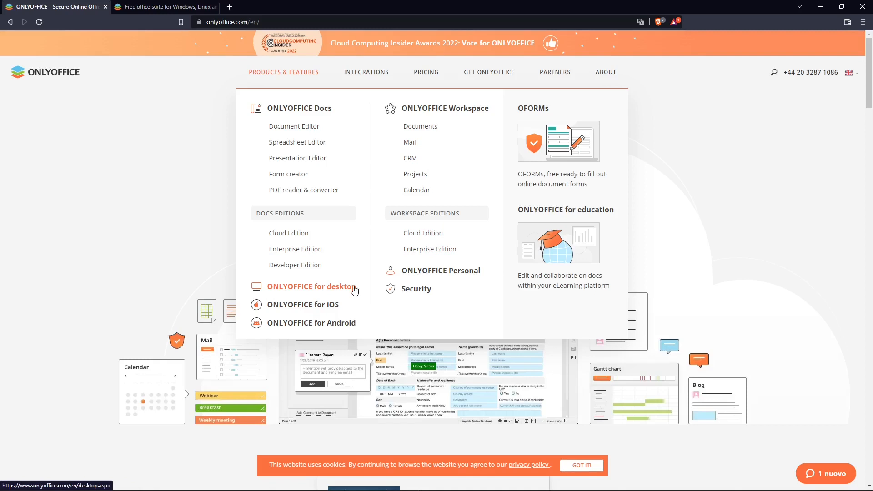
mouse_move(303, 305)
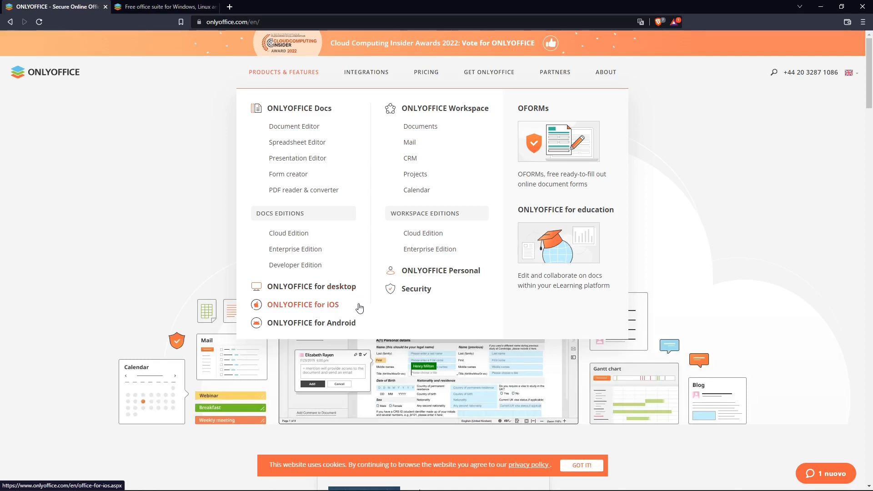
mouse_move(305, 289)
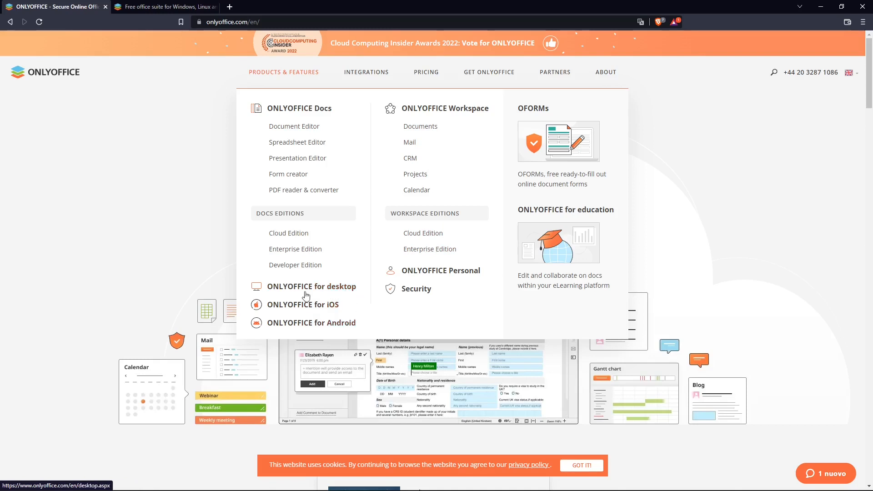
From the ONLYOFFICE for desktop page, reach the free desktop apps download page
click(311, 286)
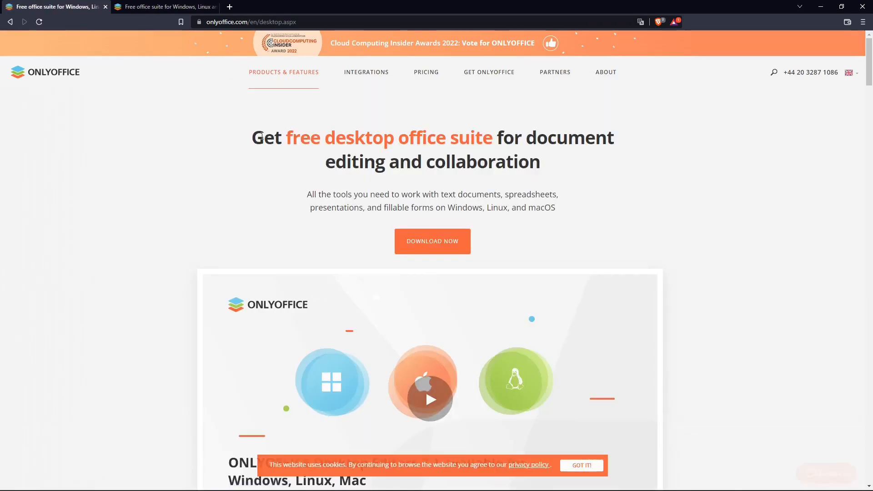
drag(284, 137, 422, 137)
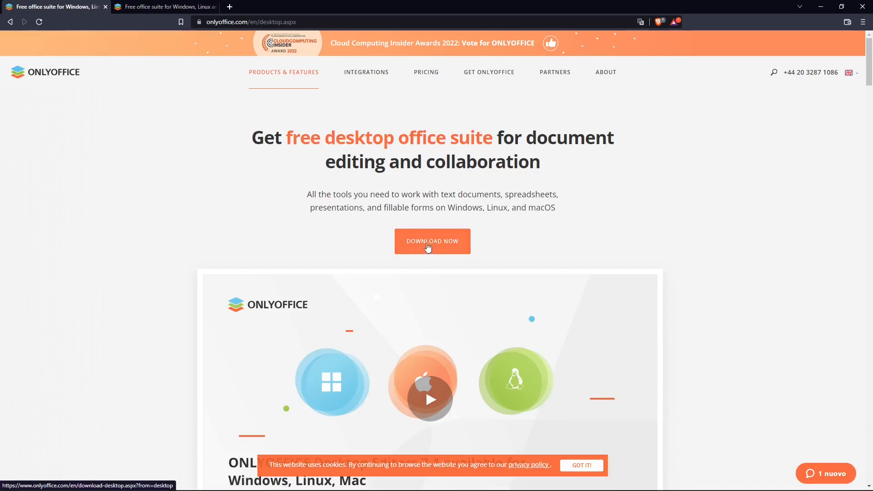
click(431, 241)
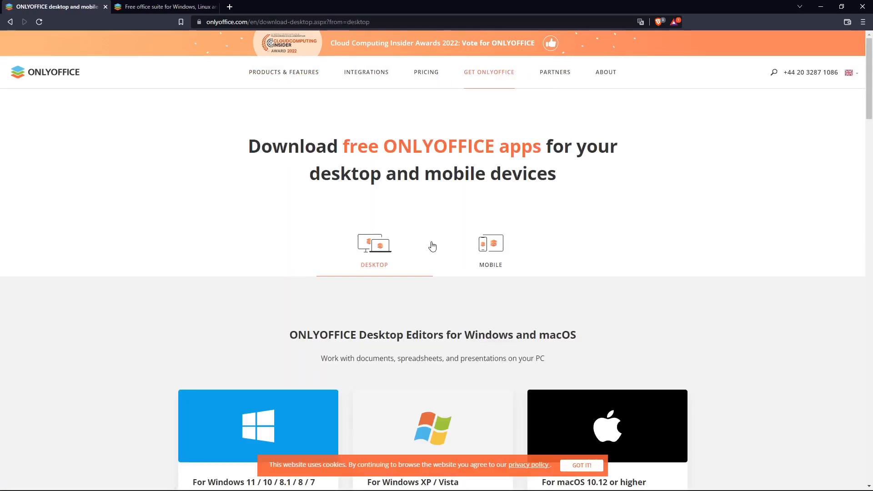
scroll(down, 3)
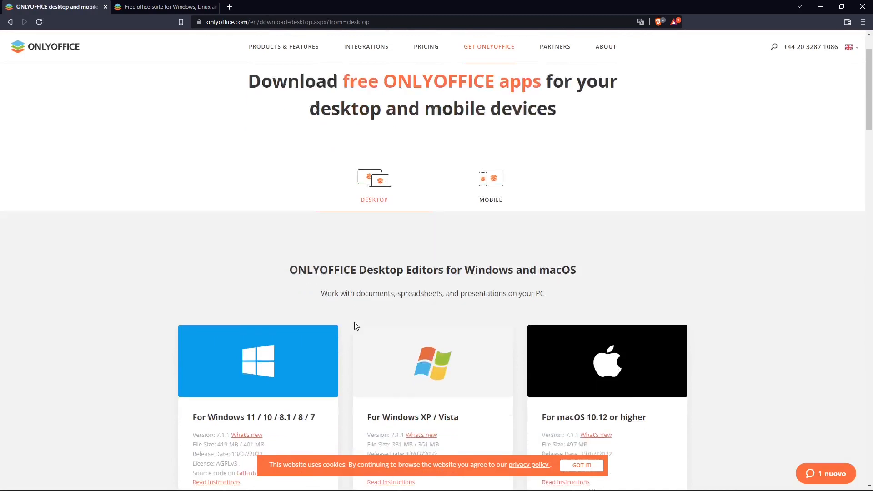
scroll(down, 3)
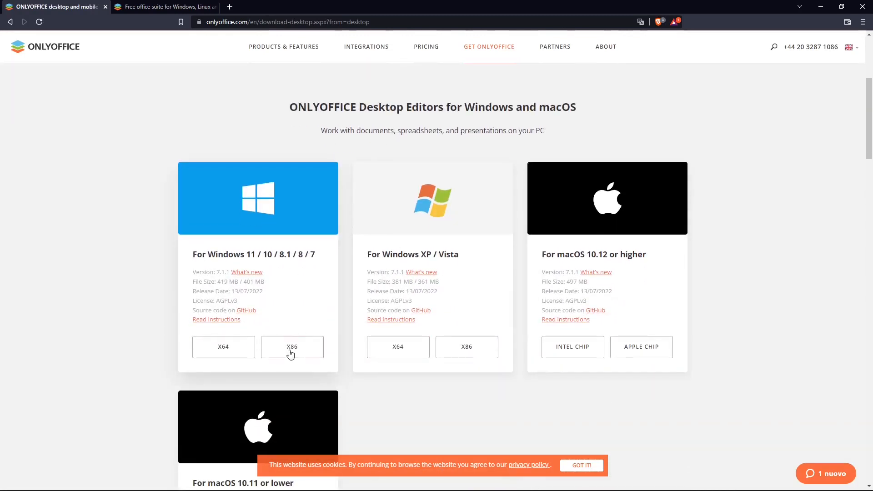
Check the mobile apps downloads, then scroll to the Windows desktop installer cards
click(489, 158)
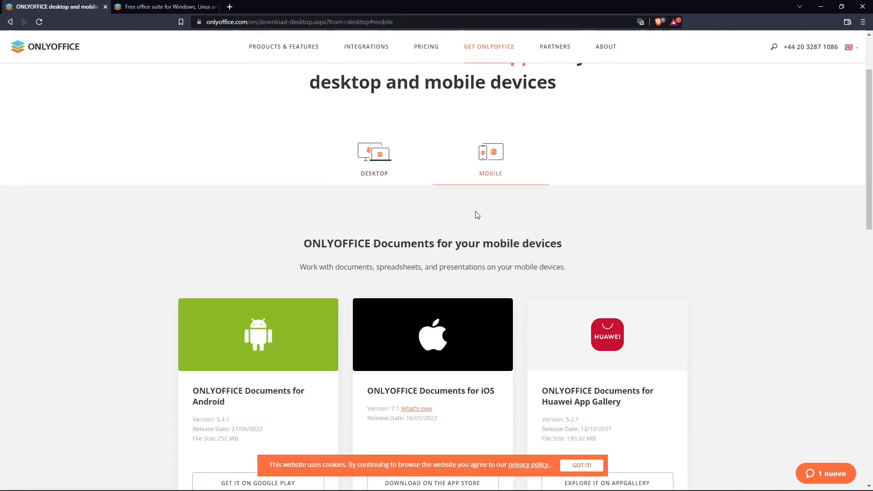
scroll(down, 3)
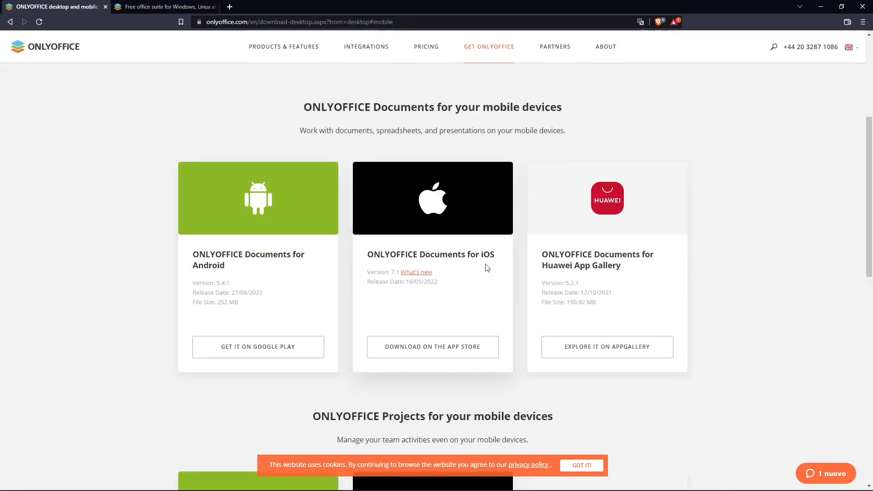
scroll(down, 3)
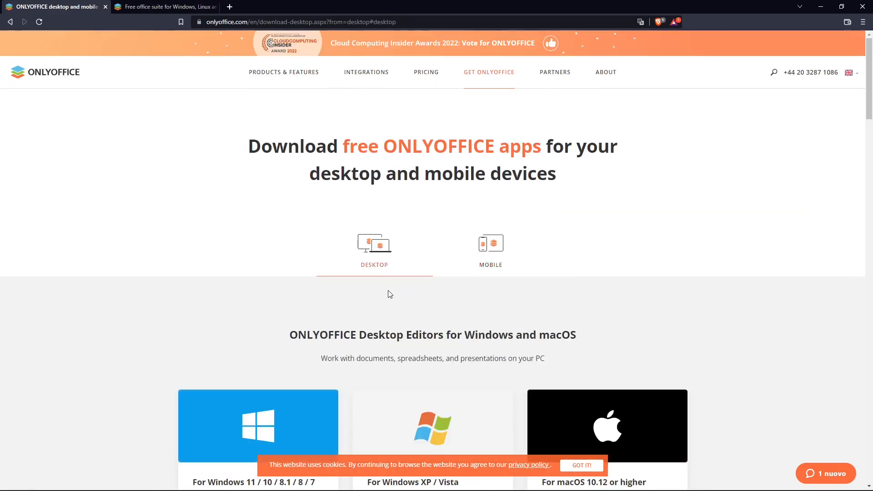
scroll(down, 3)
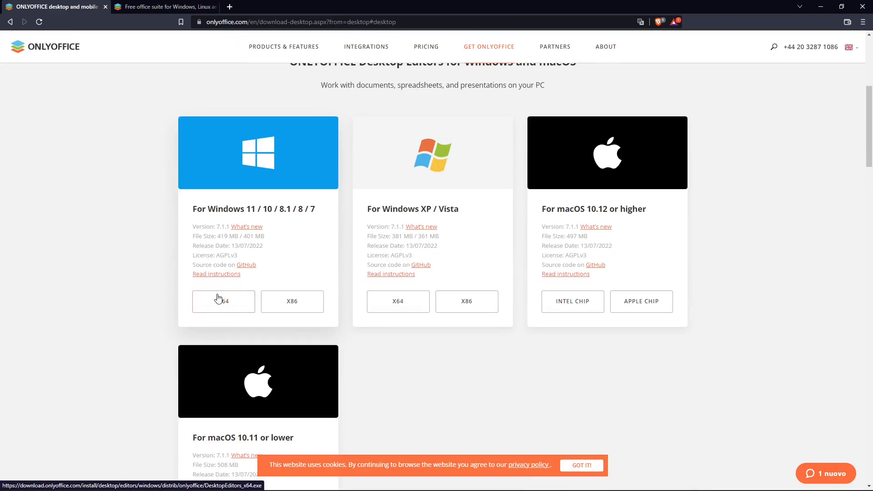
Download the 64-bit Windows 11/10 DesktopEditors_x64 installer to the Desktop
click(223, 301)
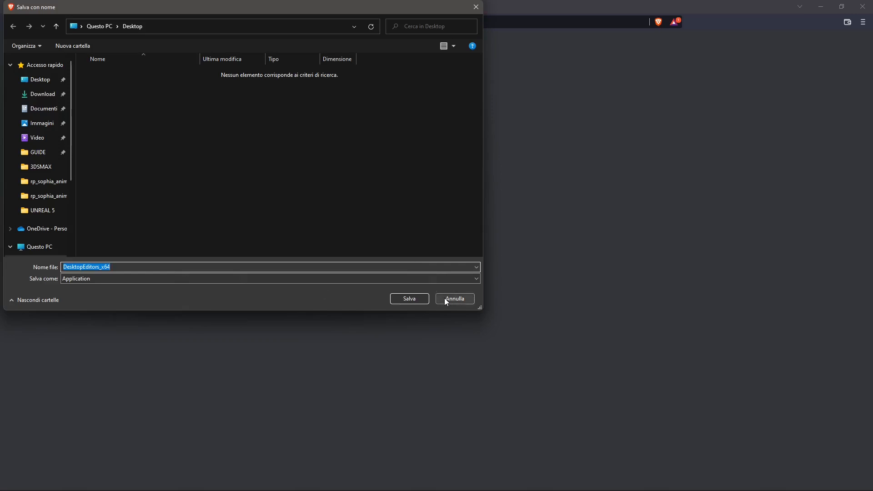
mouse_move(421, 298)
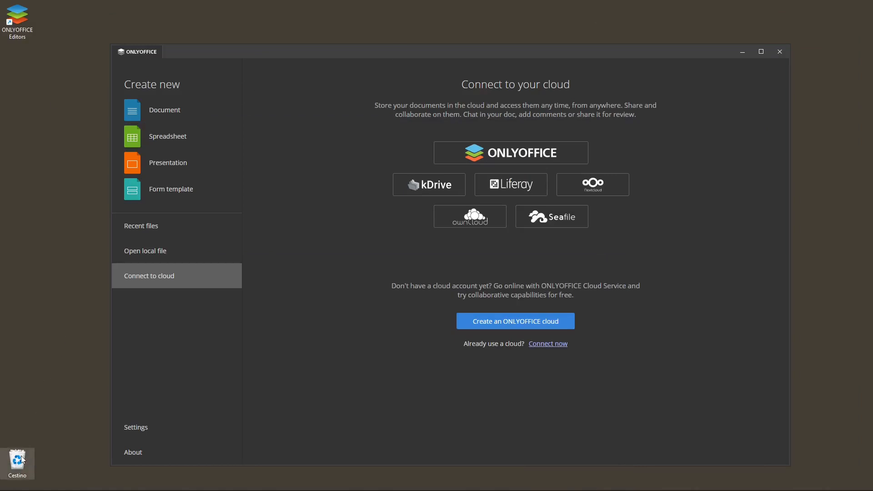
Restore the deleted DesktopEditors_x64 installer from the Recycle Bin and close the window
right_click(18, 463)
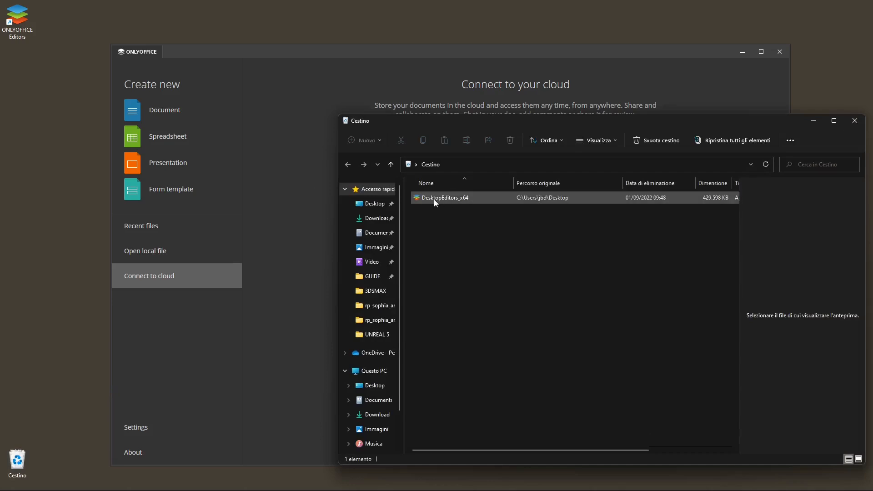
click(443, 197)
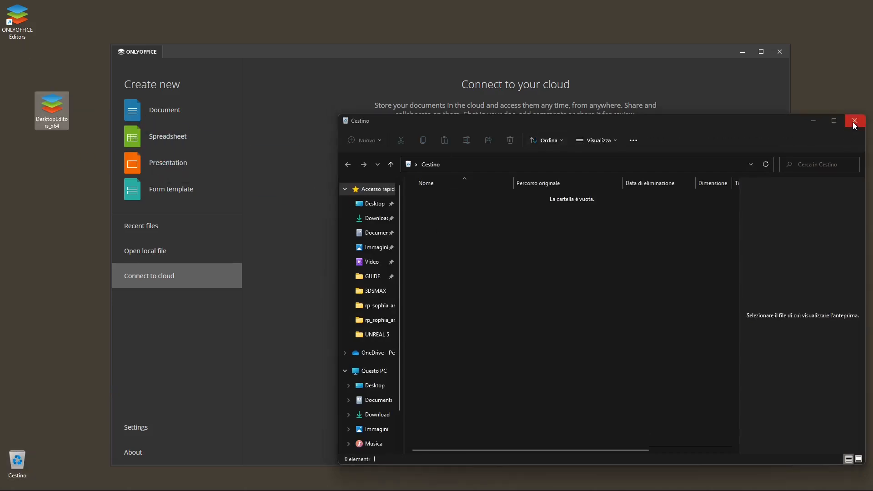
click(854, 120)
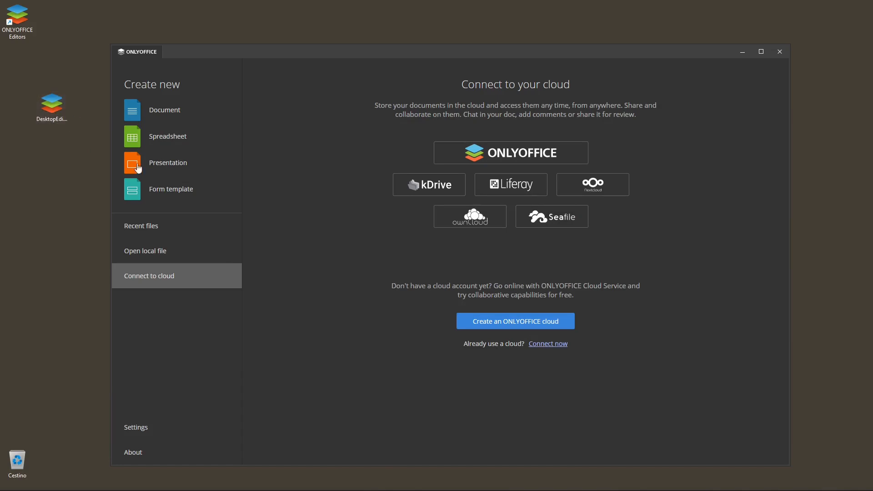
mouse_move(394, 311)
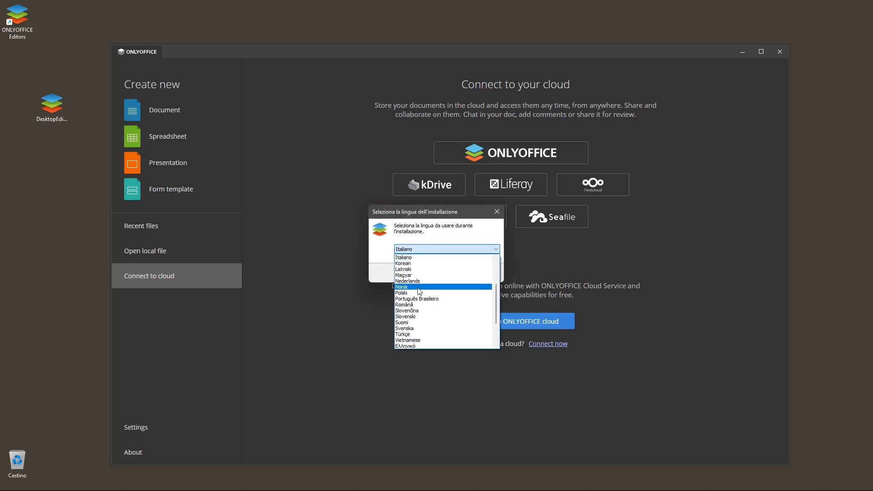
Run DesktopEditors_x64 and dismiss the setup warning that Desktop Editors is already running
scroll(down, 3)
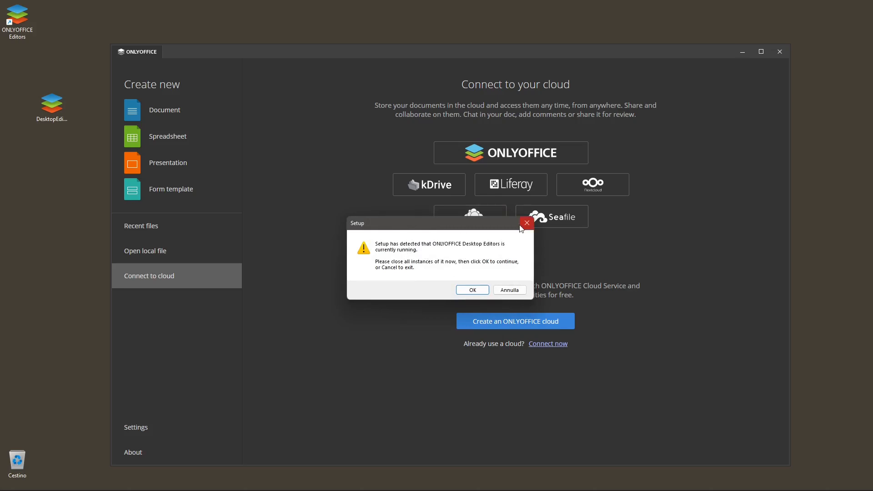
mouse_move(526, 222)
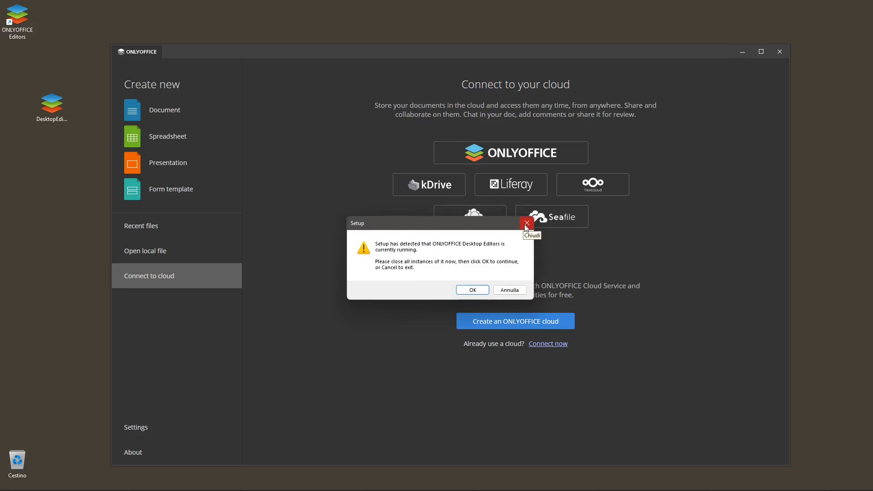
click(525, 223)
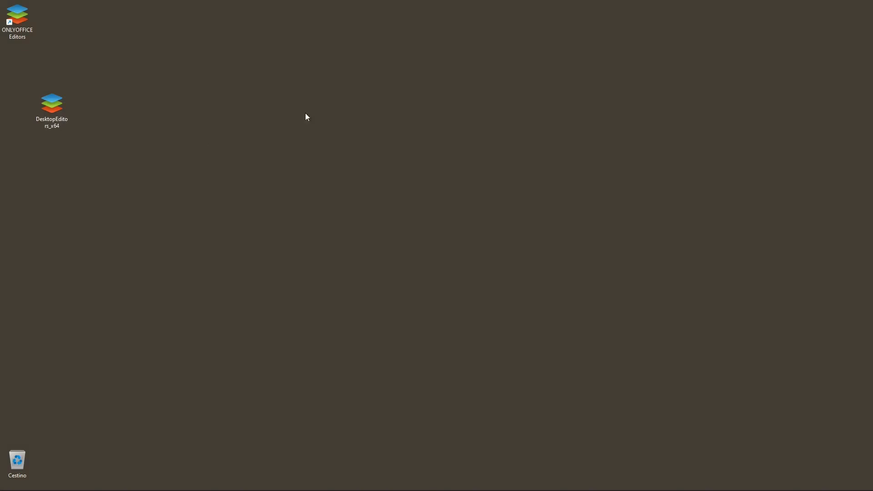
Drag the DesktopEditors_x64 installer to the Recycle Bin and launch ONLYOFFICE Desktop Editors from its shortcut
click(51, 105)
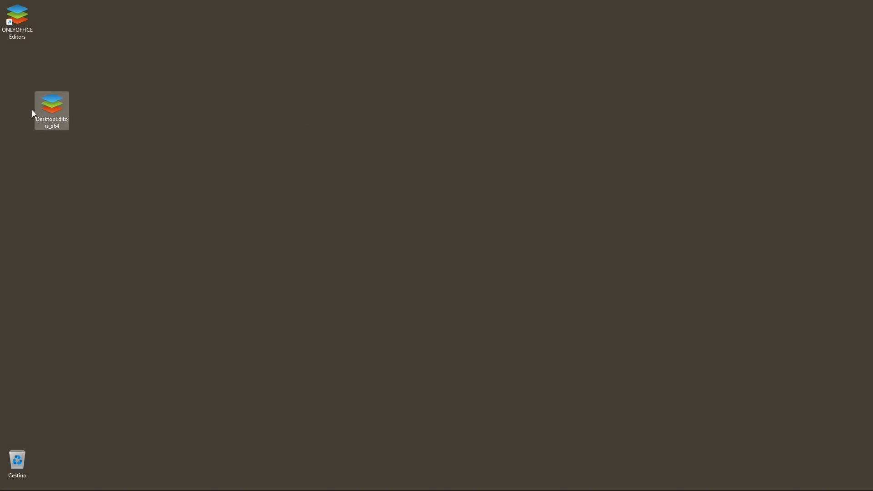
mouse_move(60, 112)
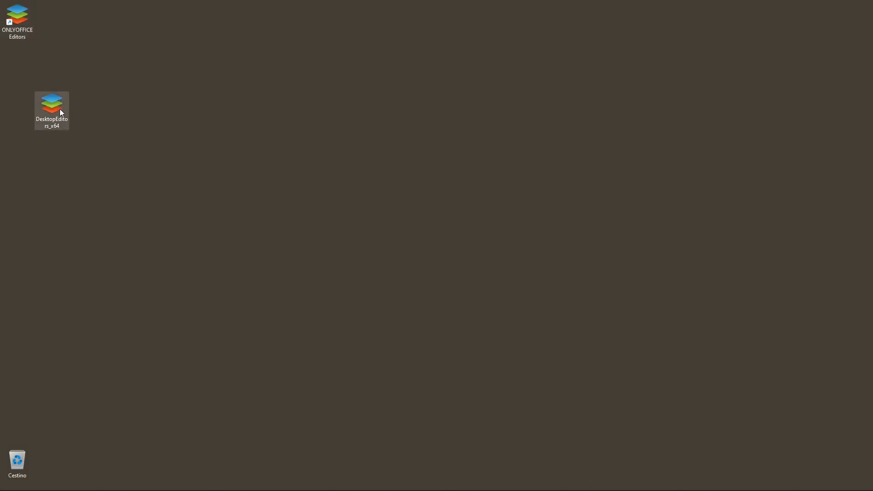
drag(51, 105, 22, 453)
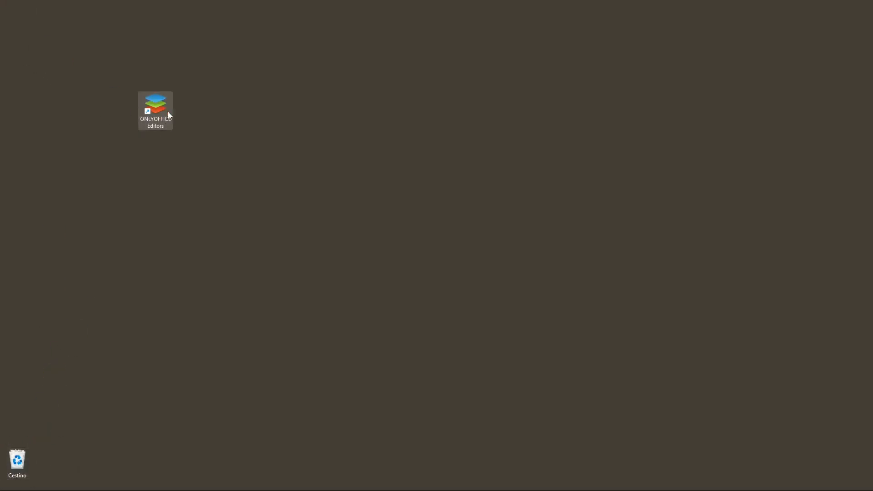
double_click(155, 105)
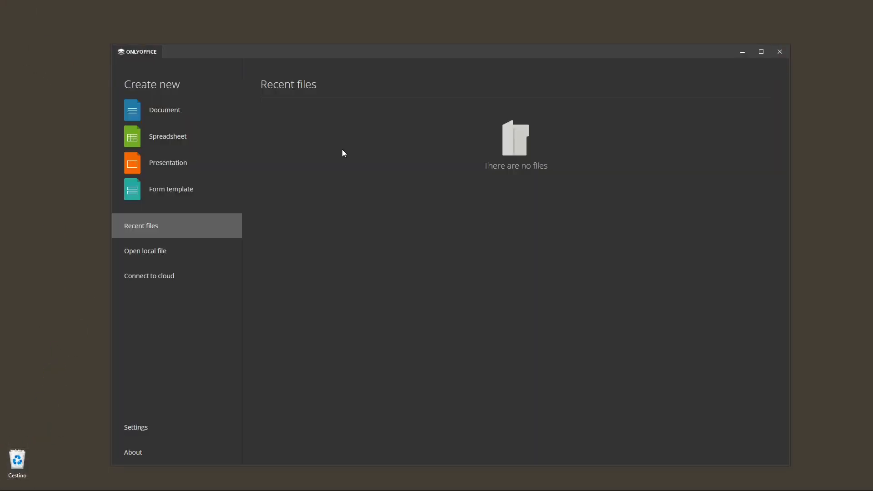
mouse_move(216, 60)
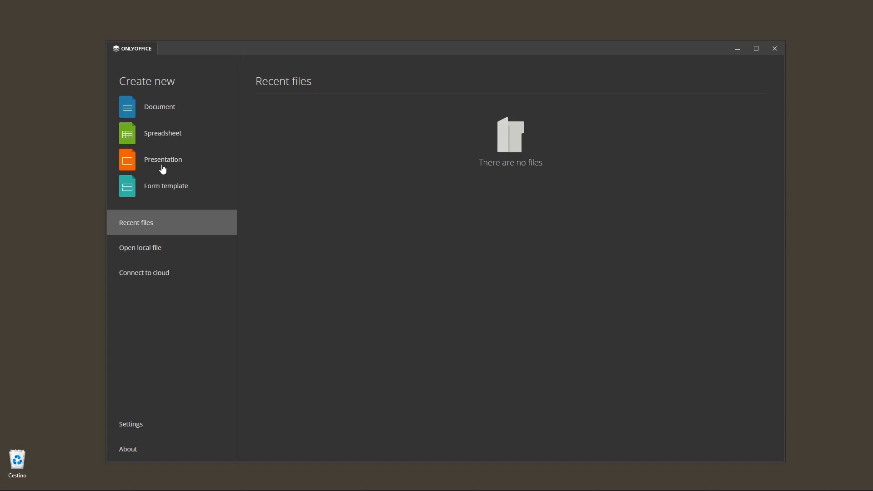
mouse_move(224, 115)
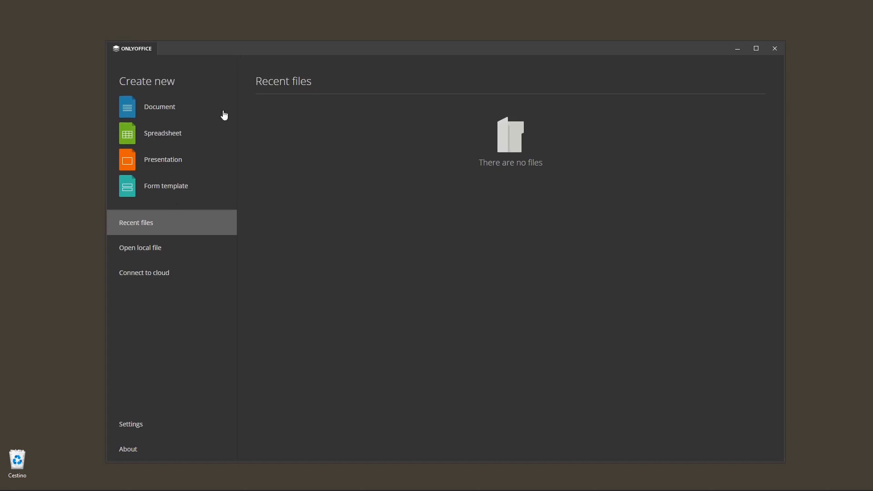
mouse_move(167, 138)
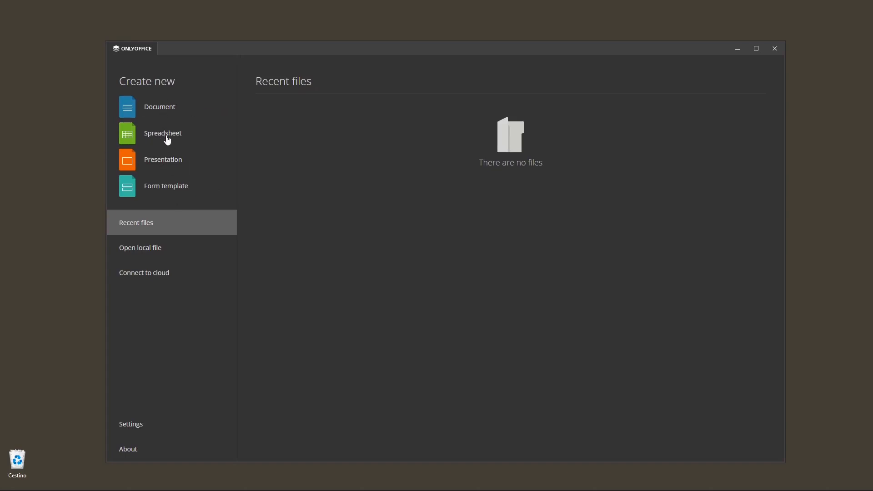
mouse_move(172, 169)
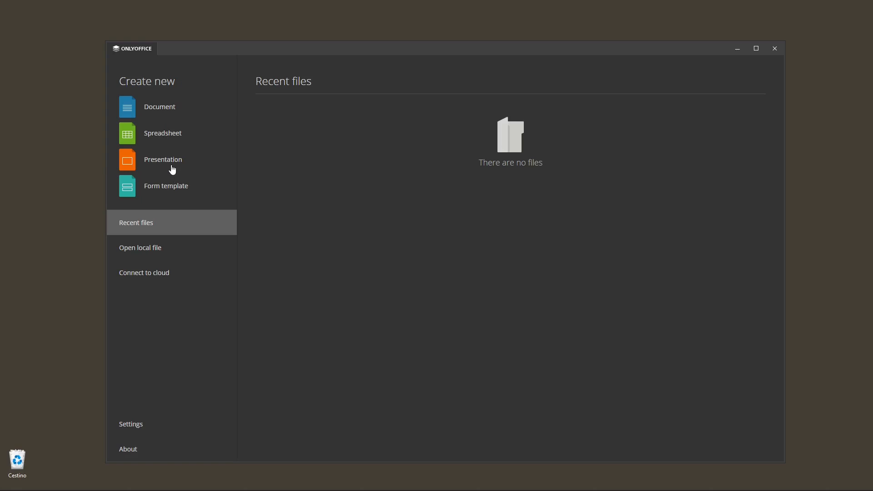
mouse_move(161, 117)
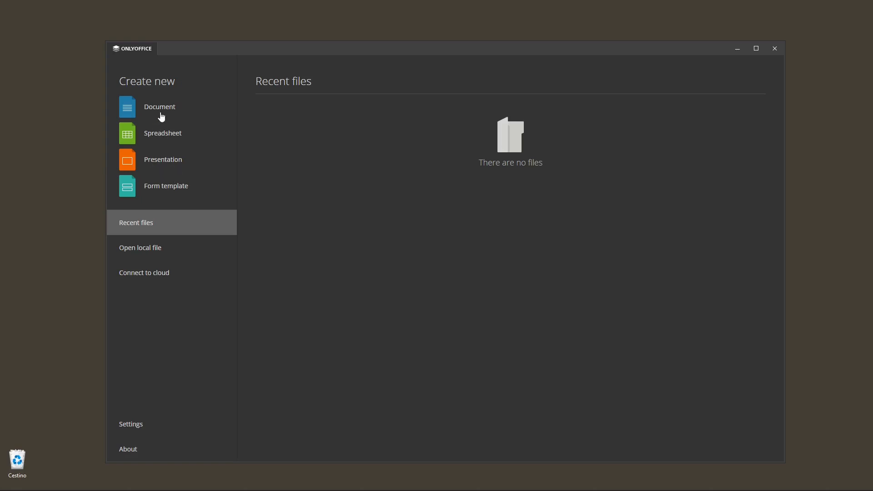
Create a new blank Document, opening Document1.docx in the editor
click(160, 107)
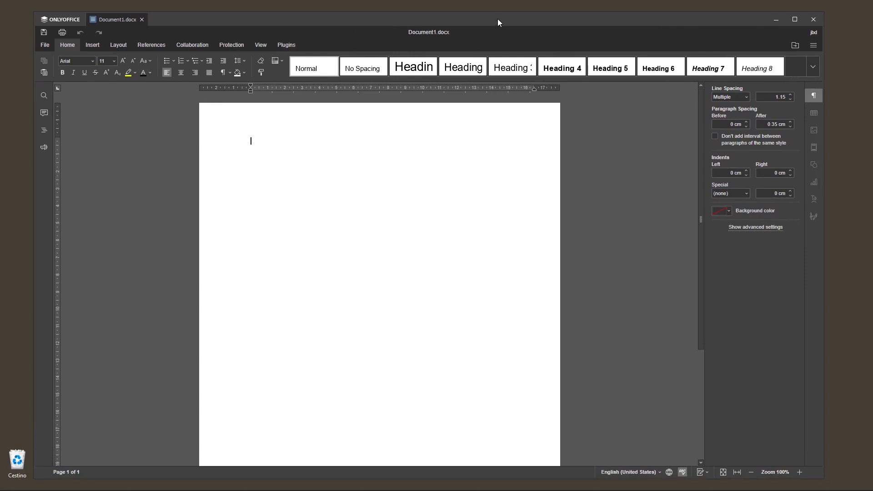
mouse_move(456, 28)
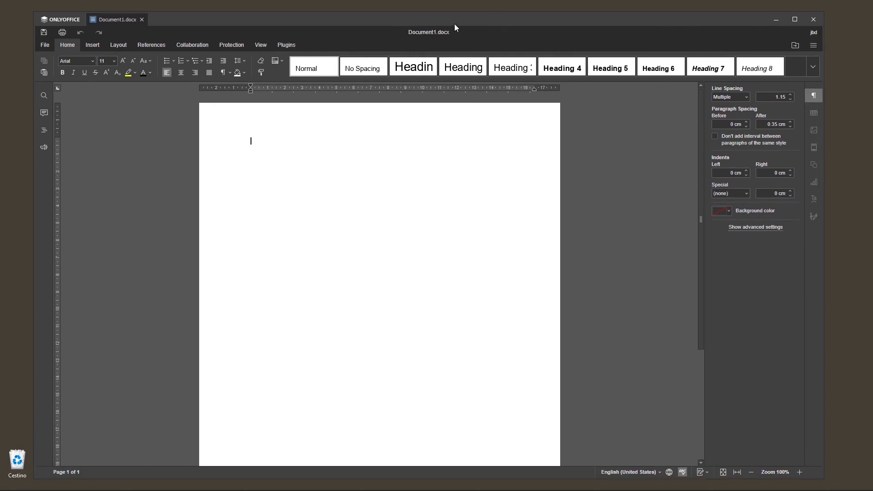
mouse_move(461, 26)
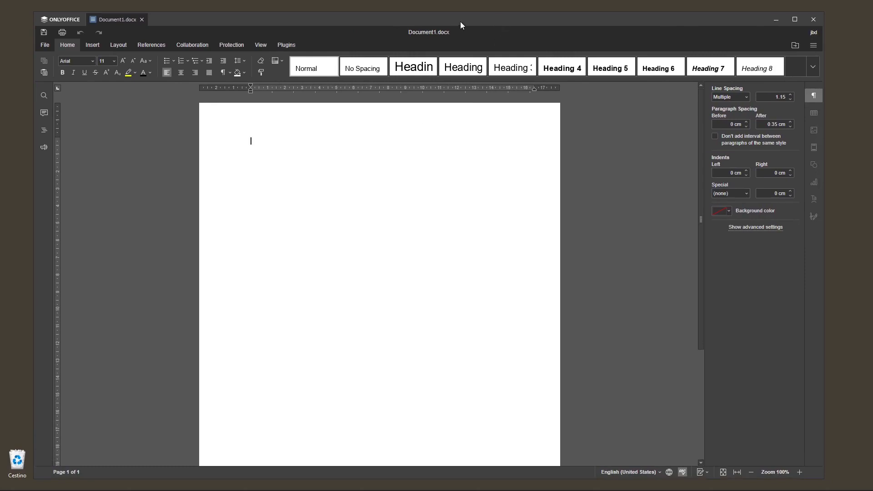